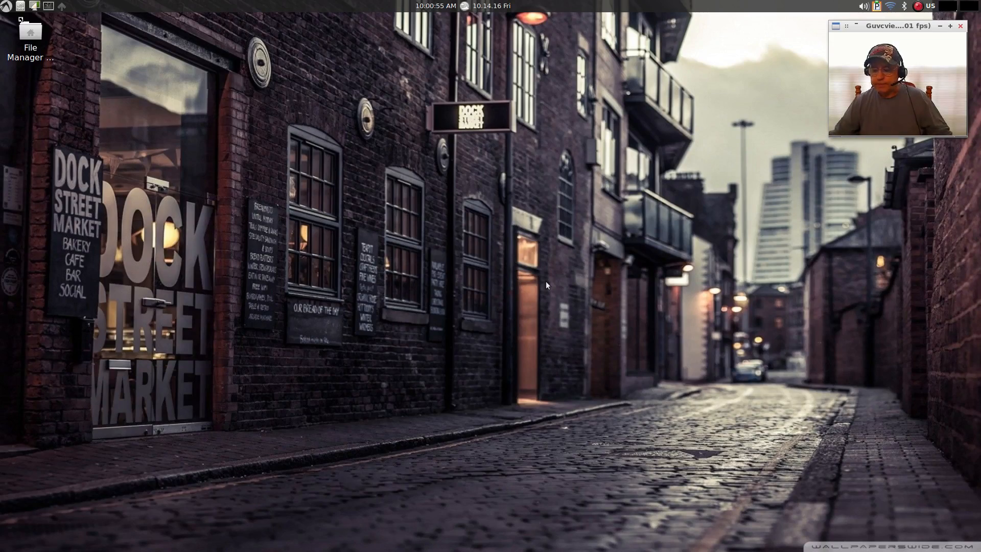
mouse_move(524, 303)
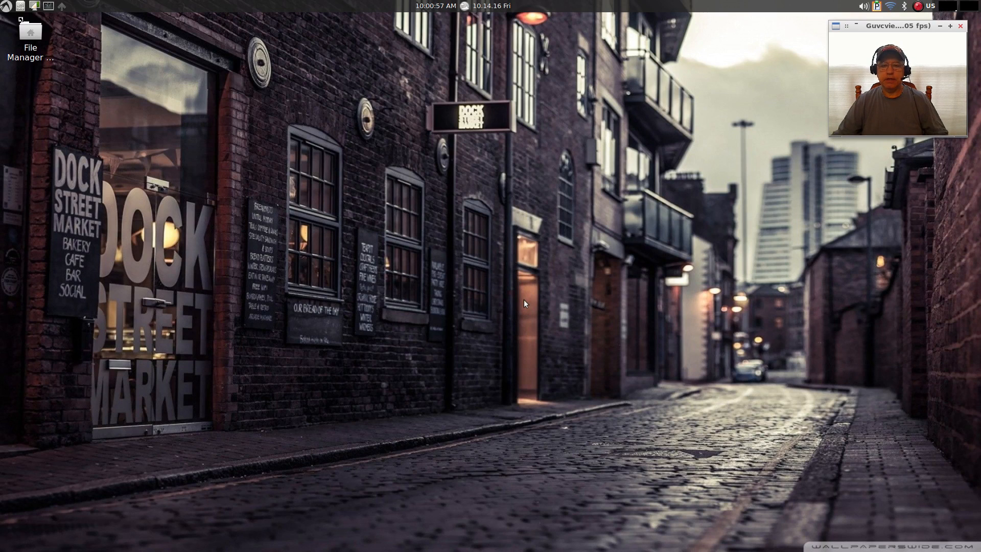
mouse_move(510, 285)
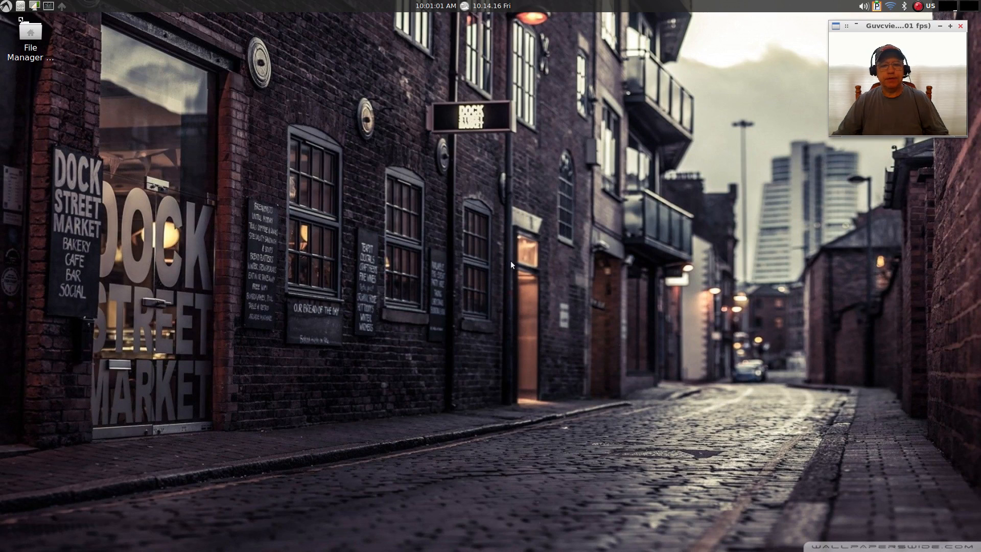
mouse_move(489, 272)
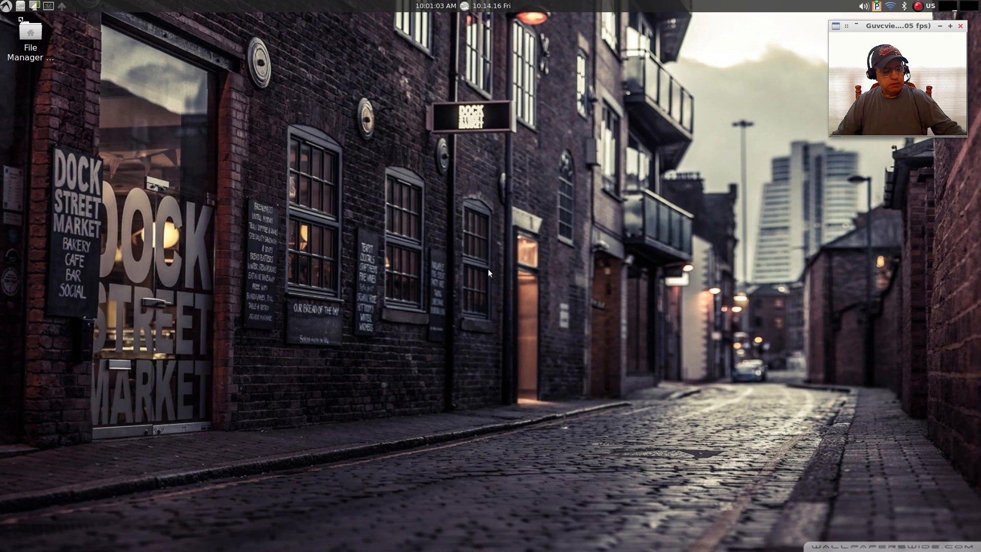
mouse_move(346, 66)
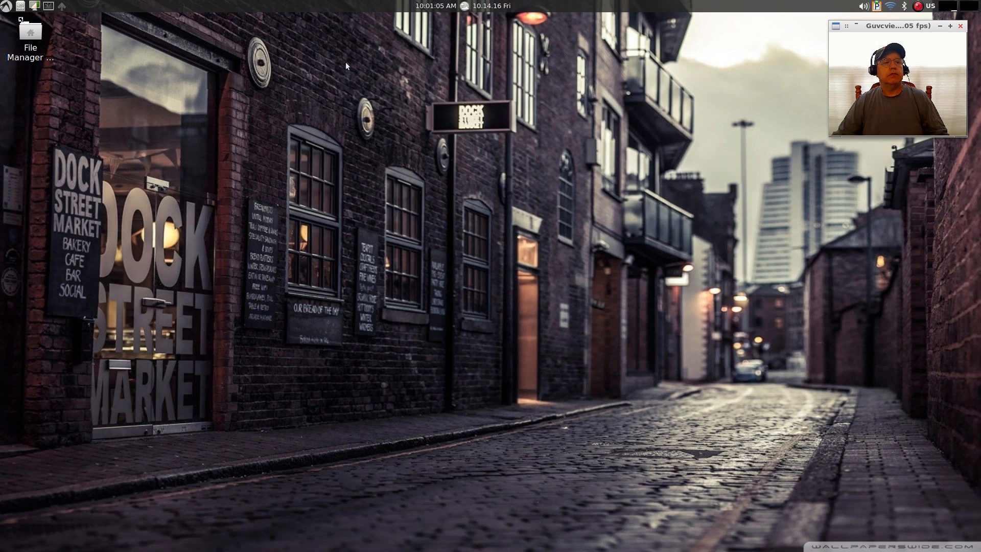
mouse_move(123, 72)
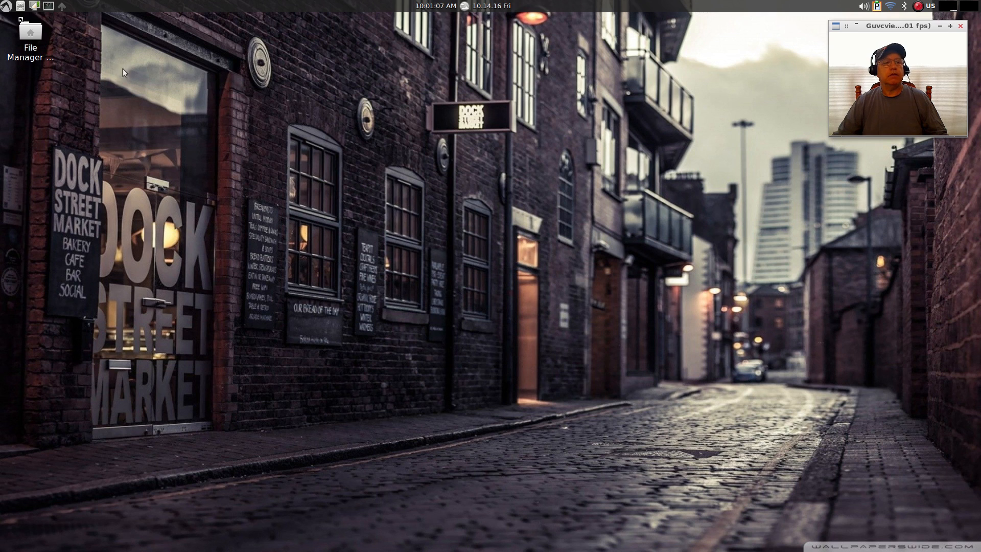
Launch Updates from the LXLE menu and authenticate to start uCareSystem Core.
left_click(5, 5)
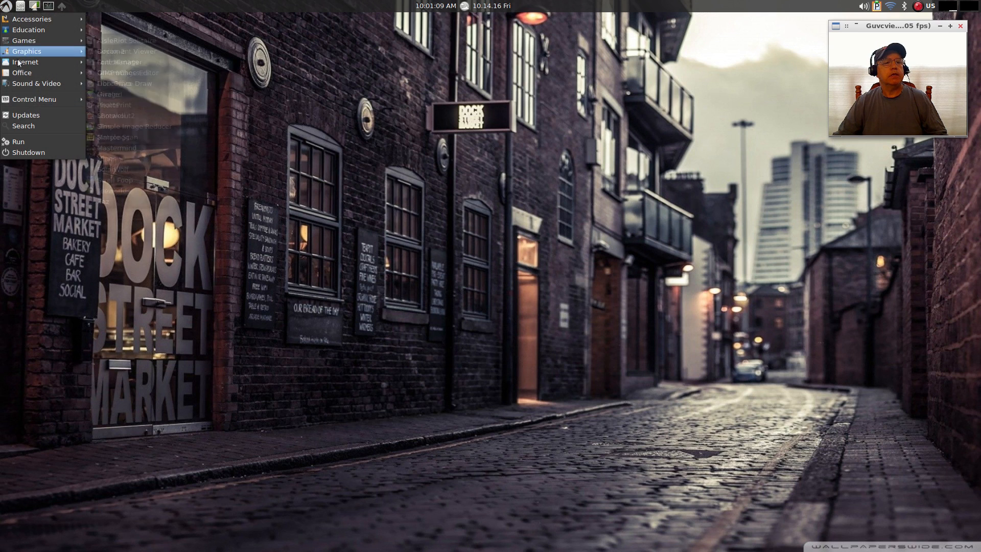
left_click(25, 114)
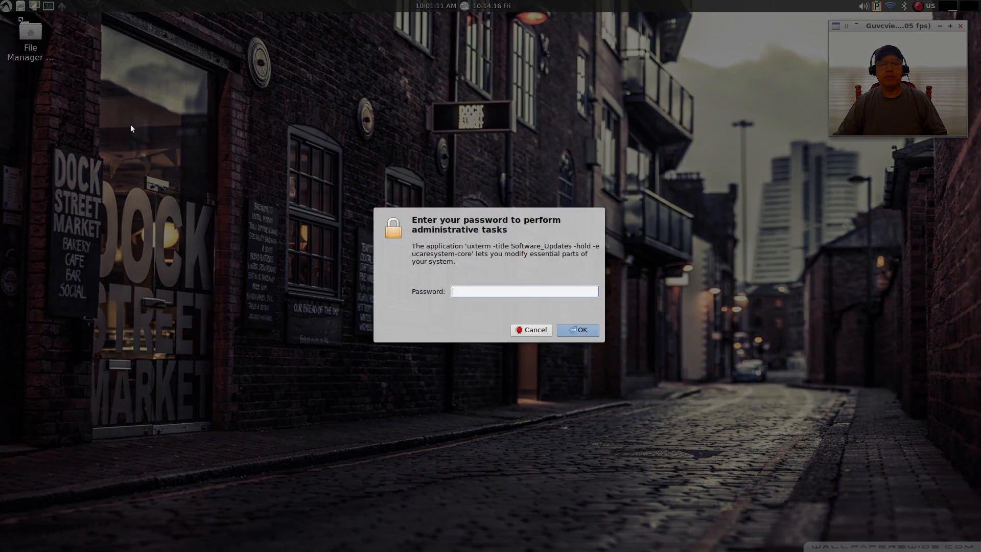
type("•")
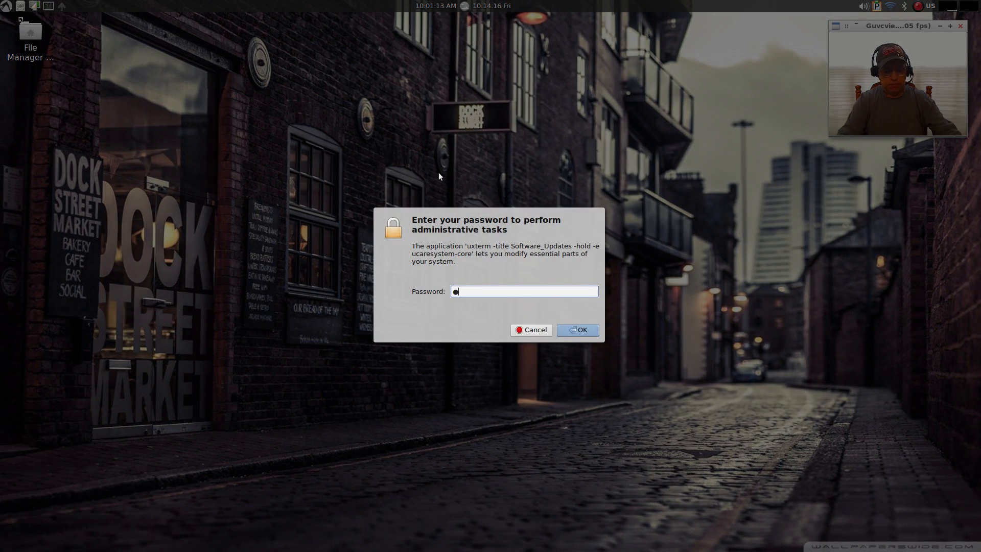
left_click(576, 329)
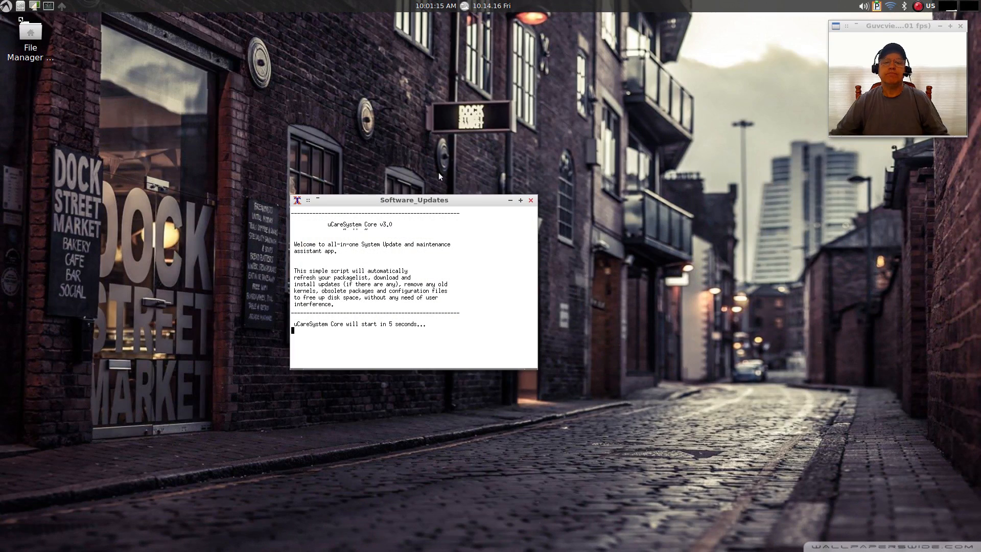
mouse_move(406, 141)
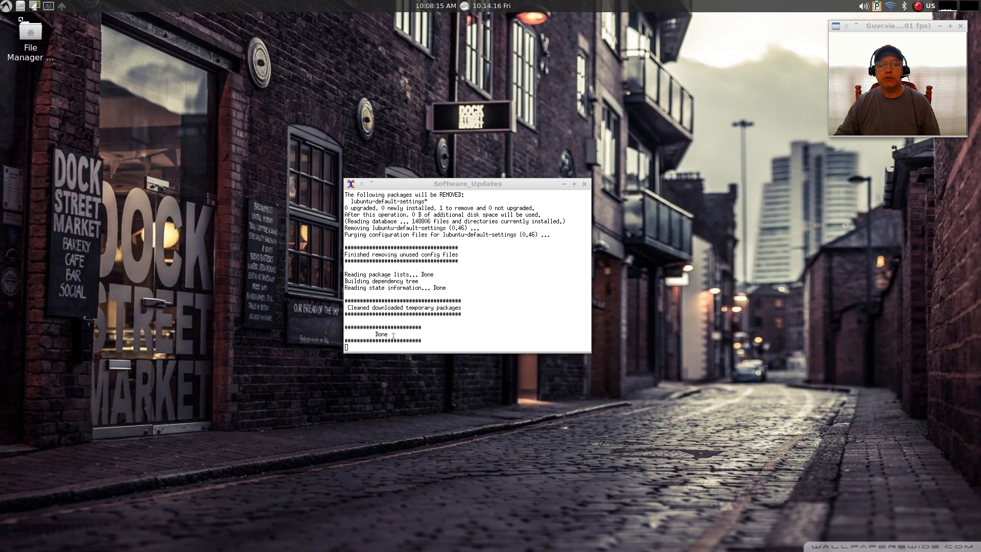
mouse_move(658, 148)
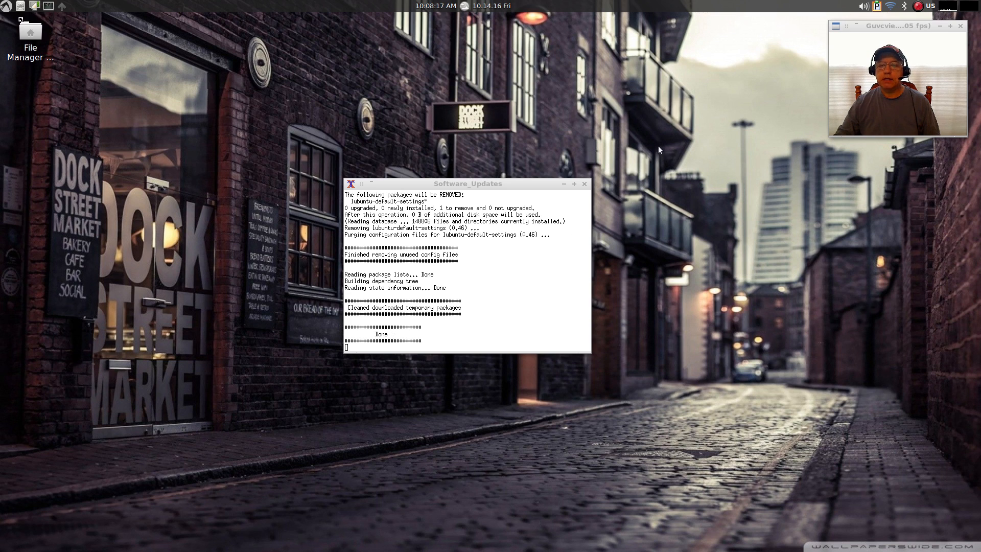
mouse_move(732, 64)
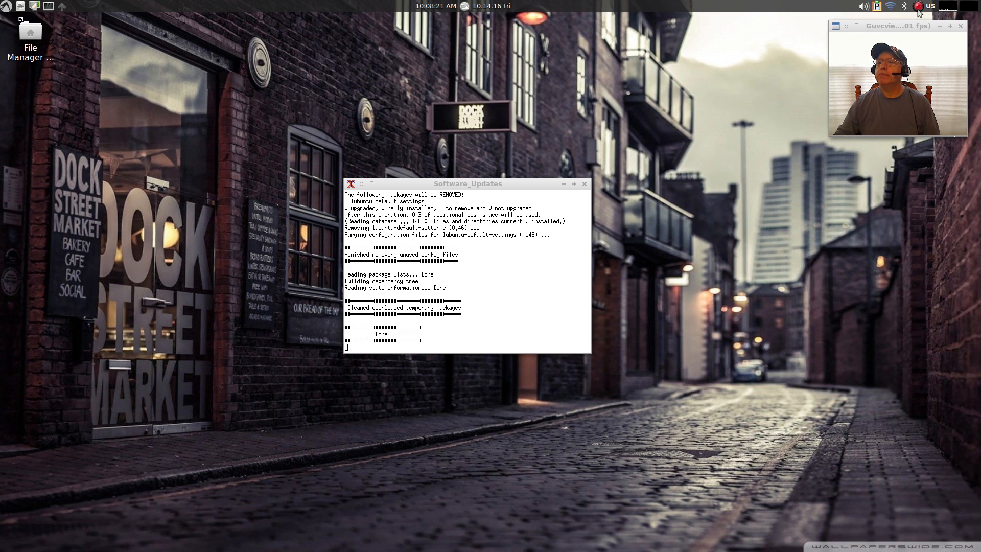
Close the finished Software_Updates terminal window.
left_click(583, 183)
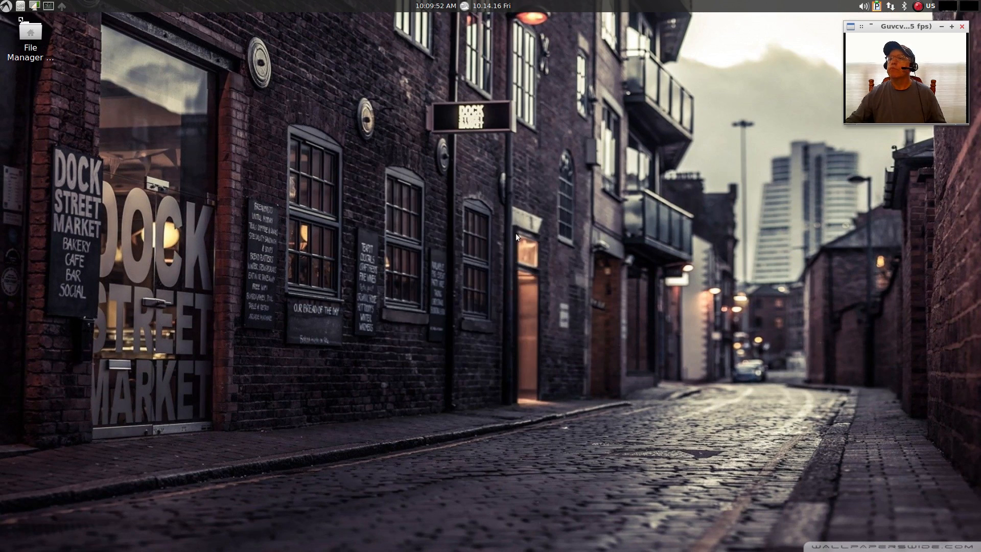
mouse_move(285, 179)
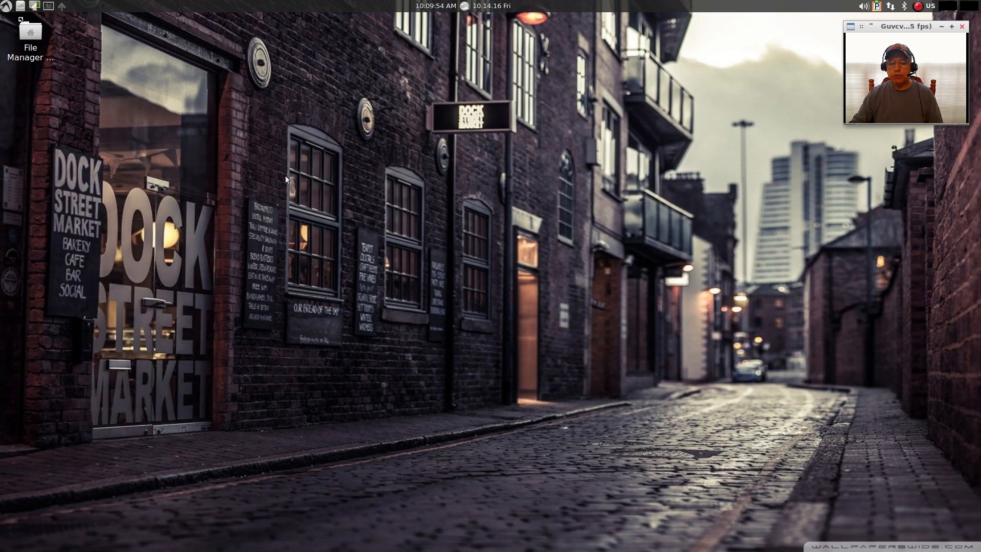
mouse_move(449, 115)
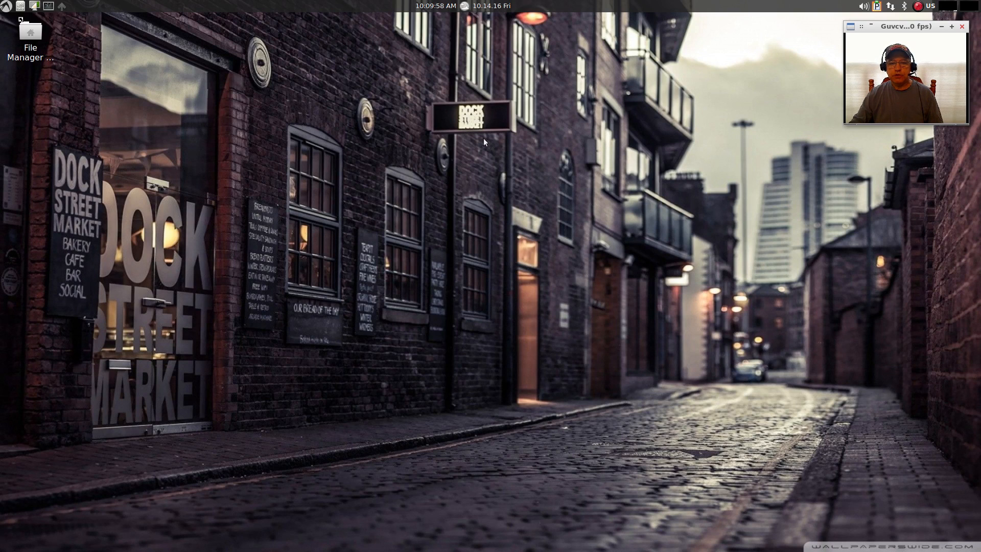
mouse_move(247, 114)
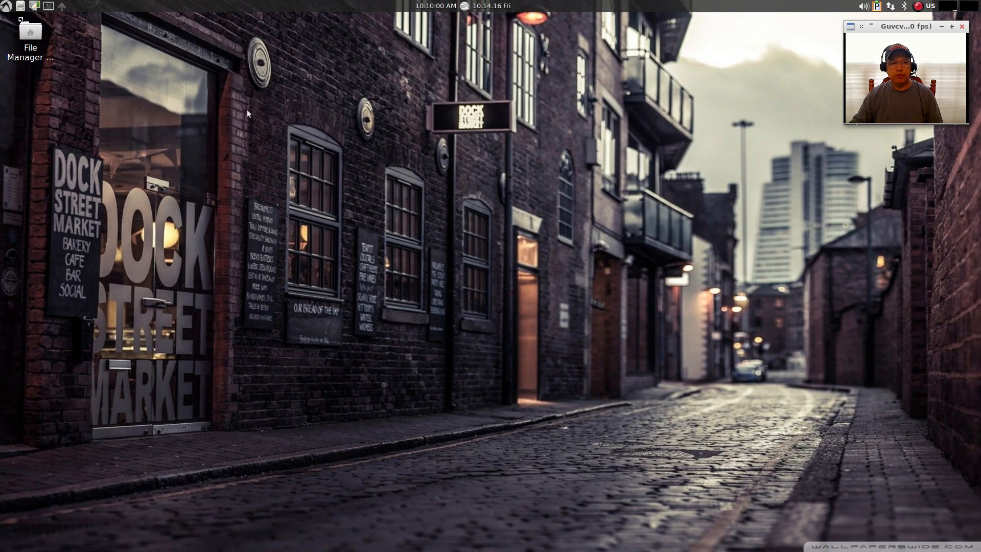
mouse_move(476, 86)
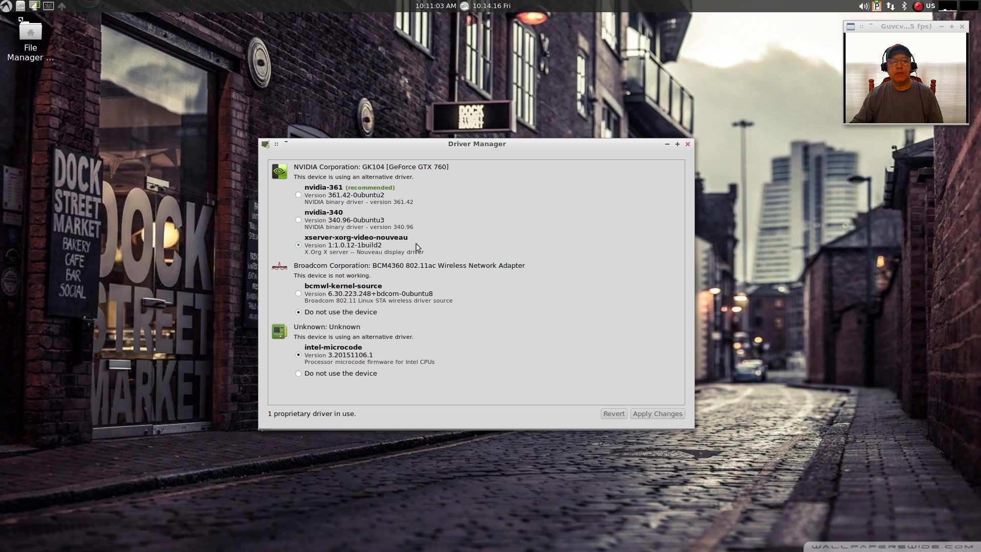
mouse_move(376, 287)
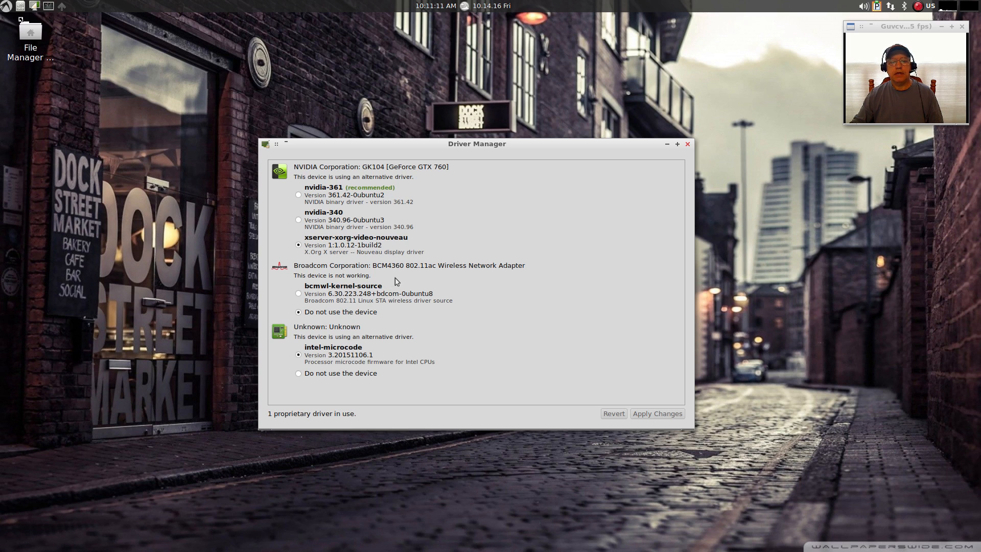
mouse_move(329, 194)
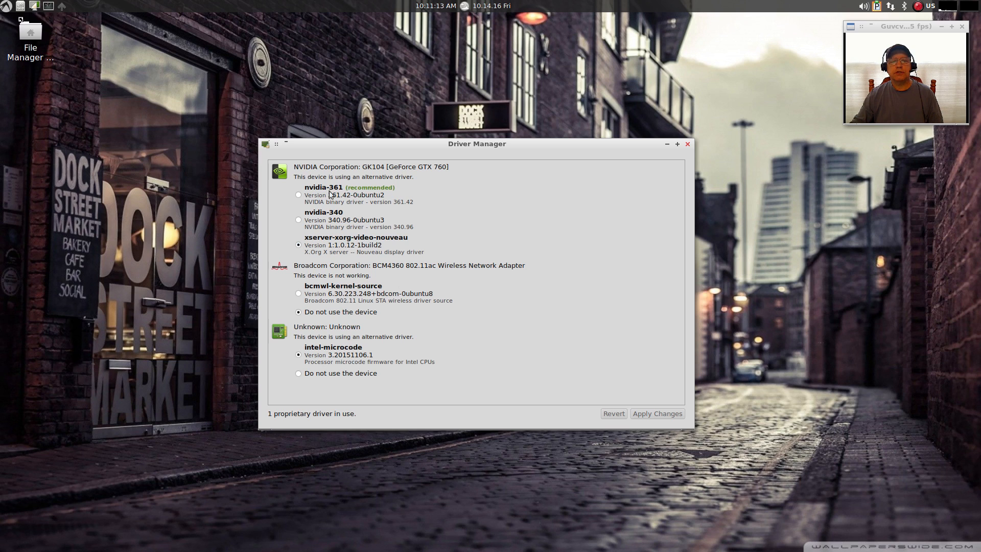
Select nvidia-361 (recommended) for the GeForce GTX 760 in Driver Manager.
left_click(298, 195)
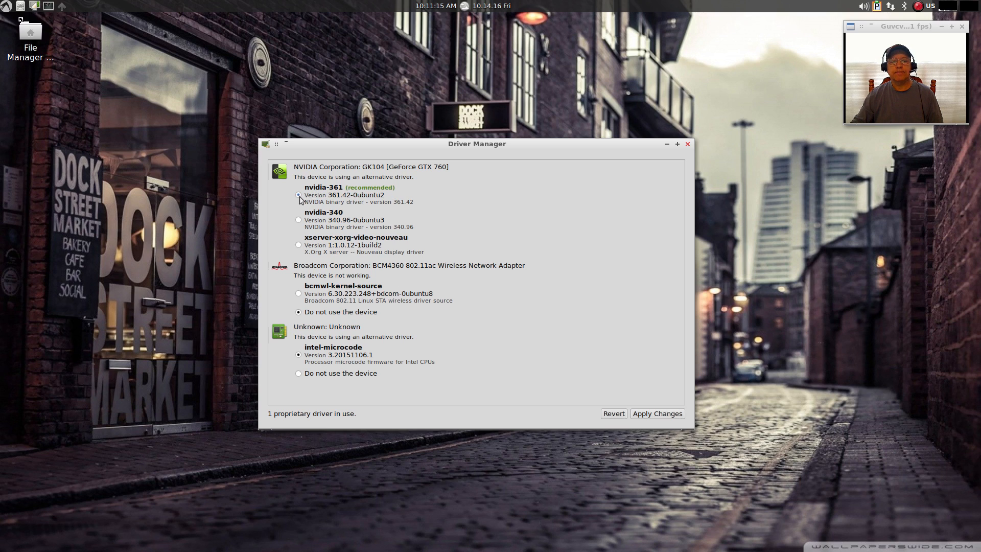
left_click(299, 195)
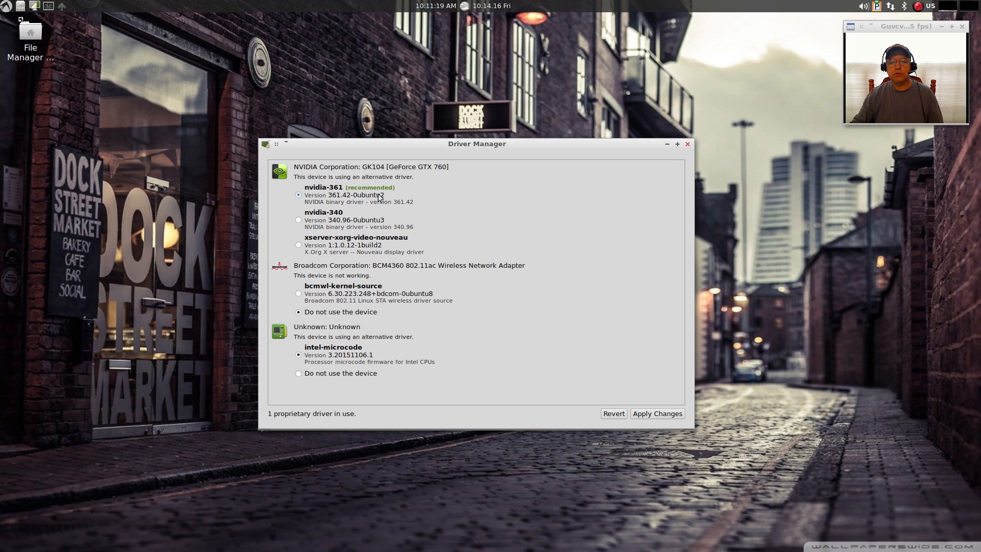
mouse_move(629, 396)
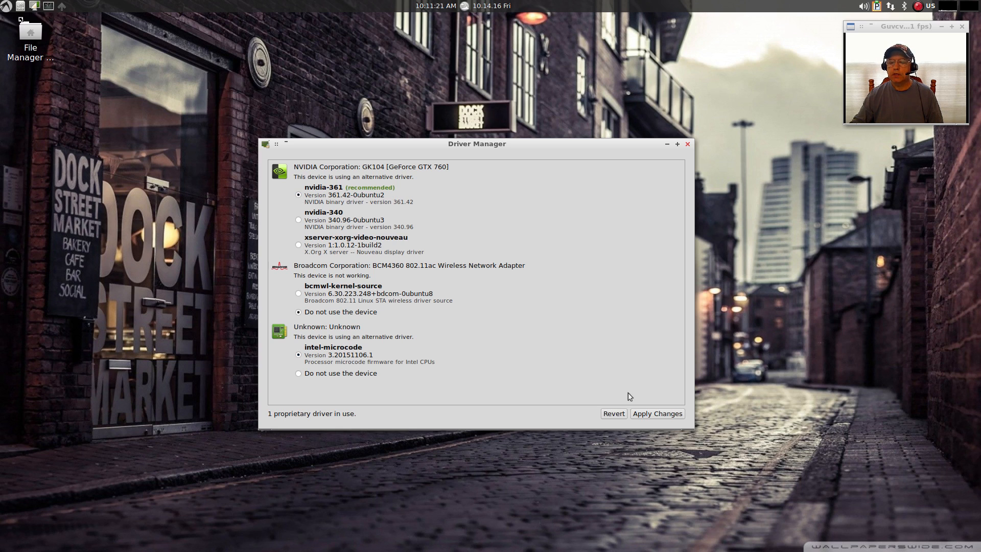
mouse_move(657, 413)
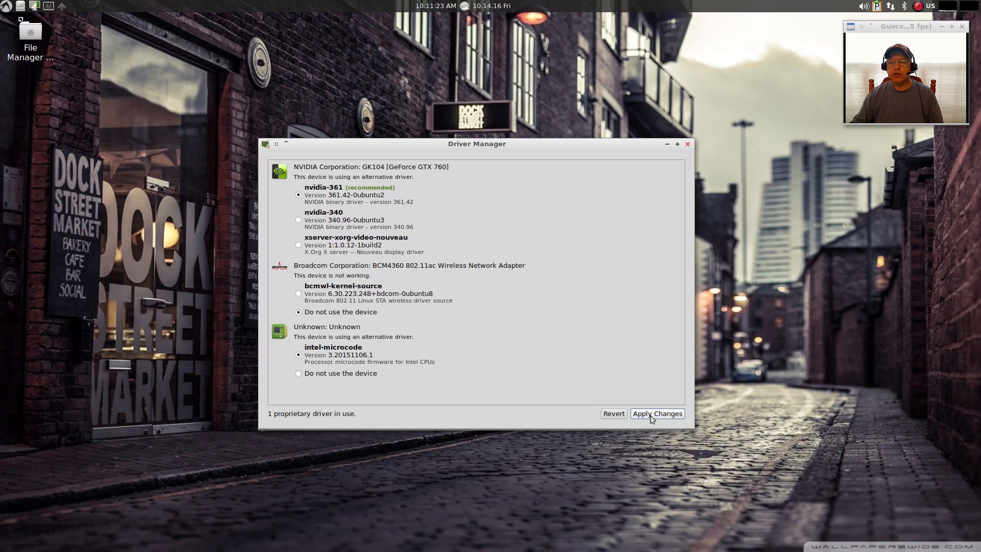
Apply the nvidia-361 driver change, then close Driver Manager.
left_click(657, 412)
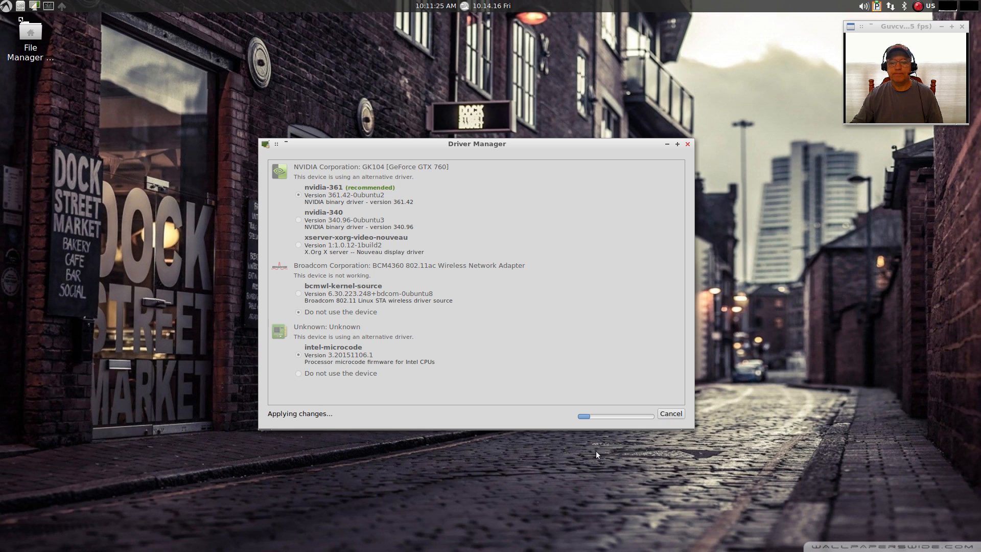
mouse_move(513, 462)
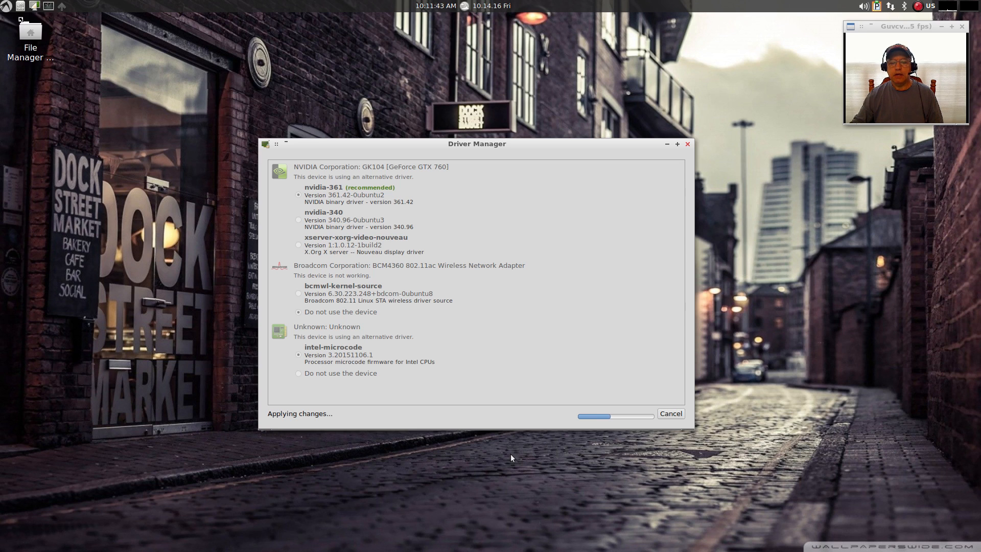
mouse_move(499, 445)
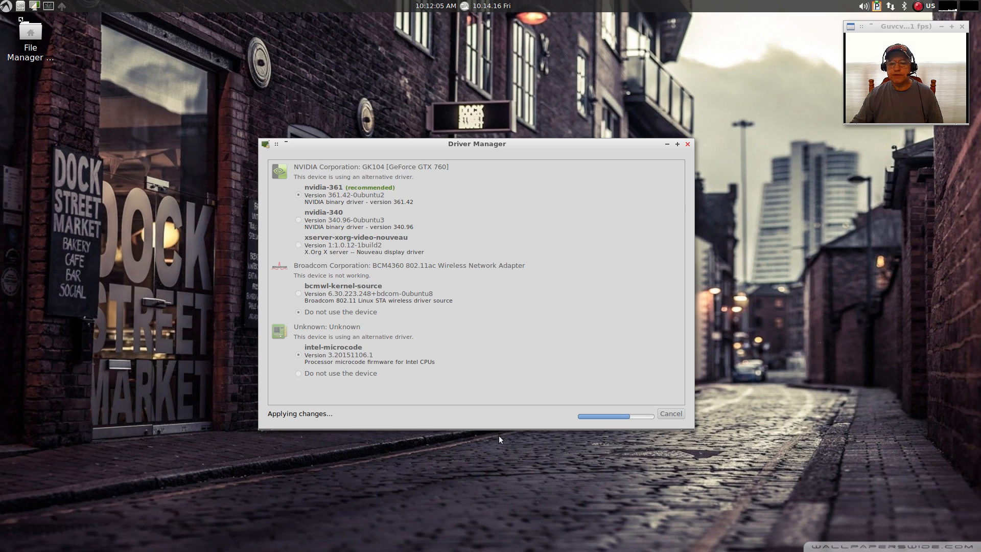
mouse_move(482, 438)
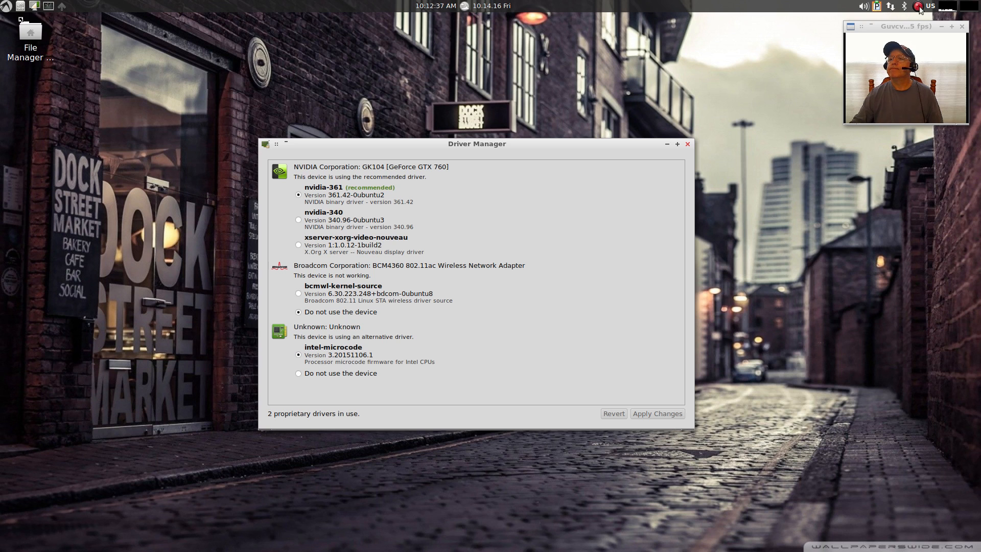
left_click(686, 144)
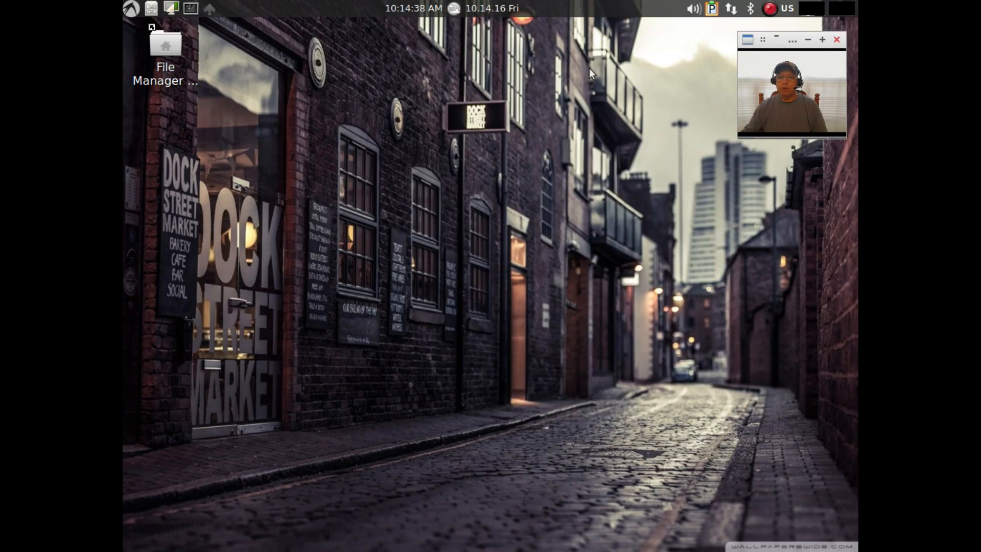
mouse_move(342, 163)
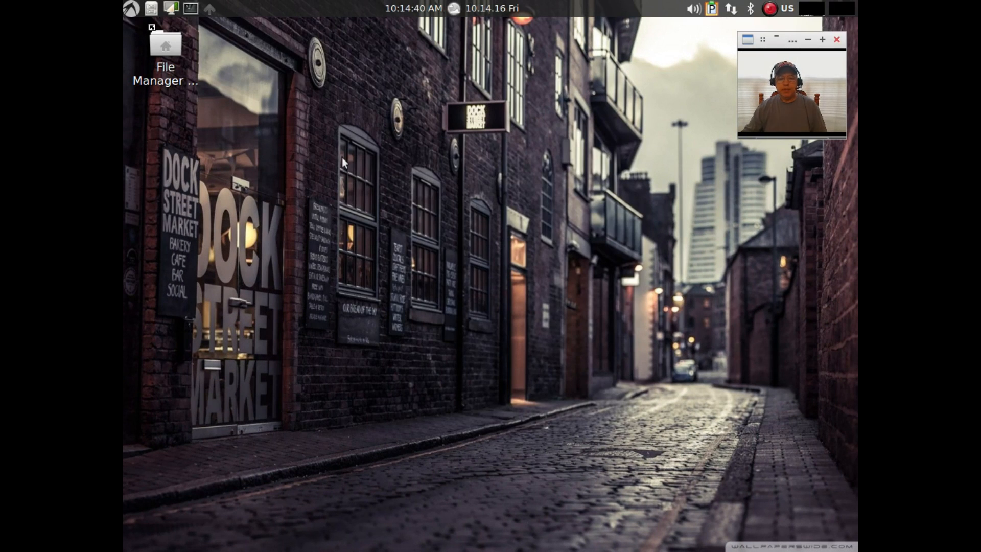
mouse_move(482, 145)
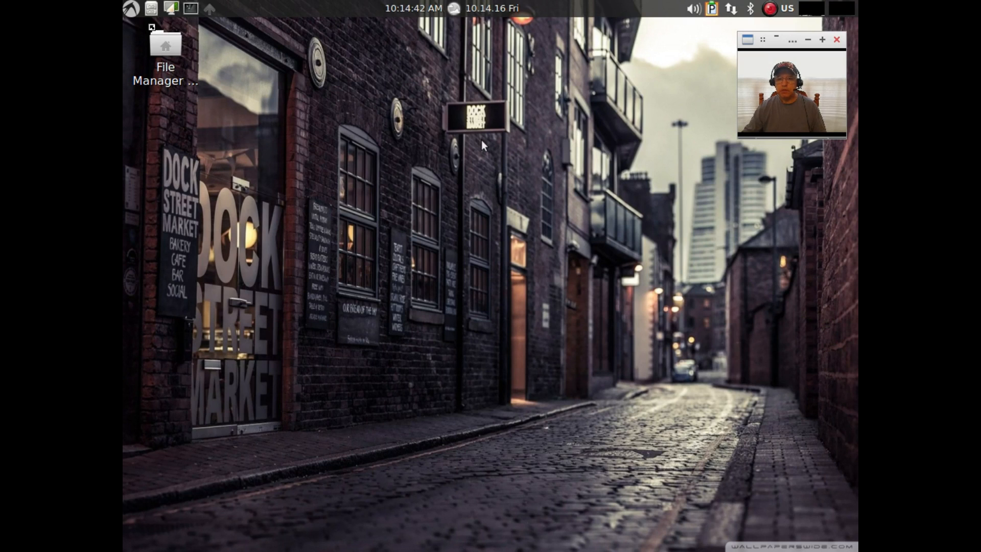
mouse_move(696, 152)
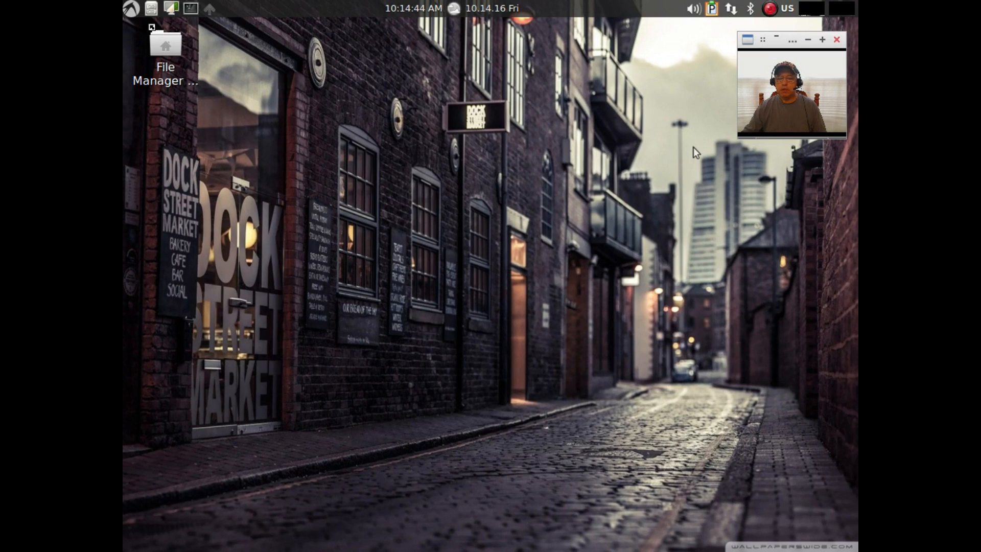
Launch NVIDIA X Server Settings from the System Tools menu.
left_click(130, 8)
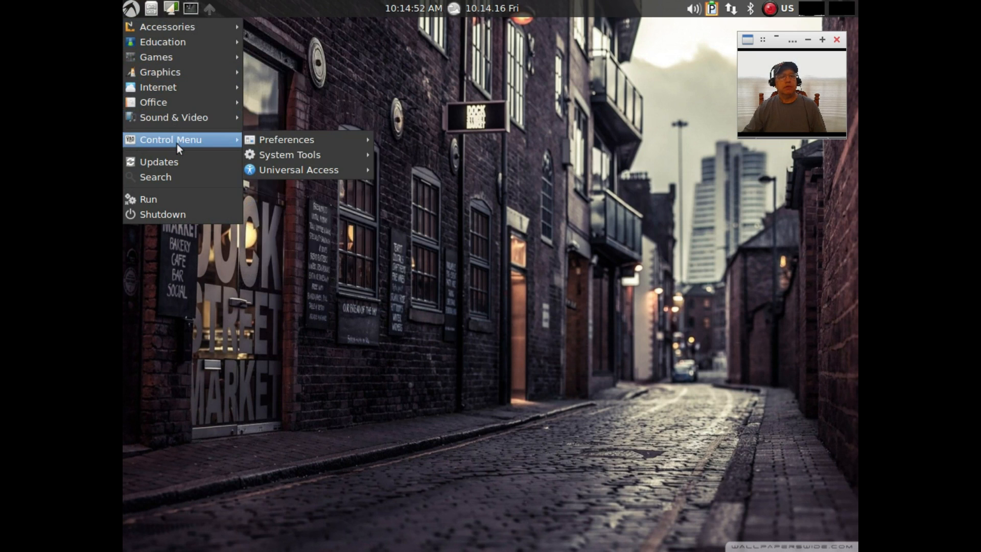
left_click(290, 155)
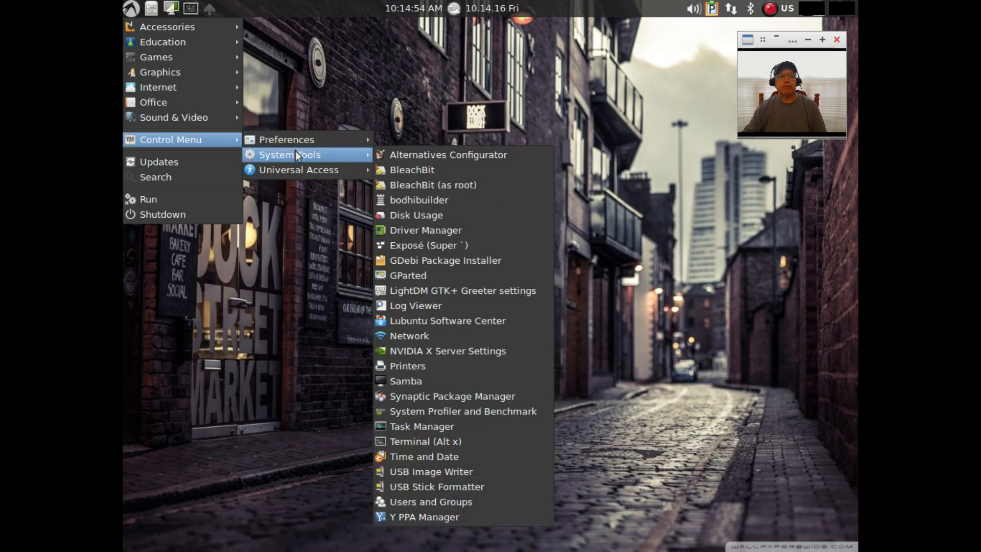
mouse_move(447, 351)
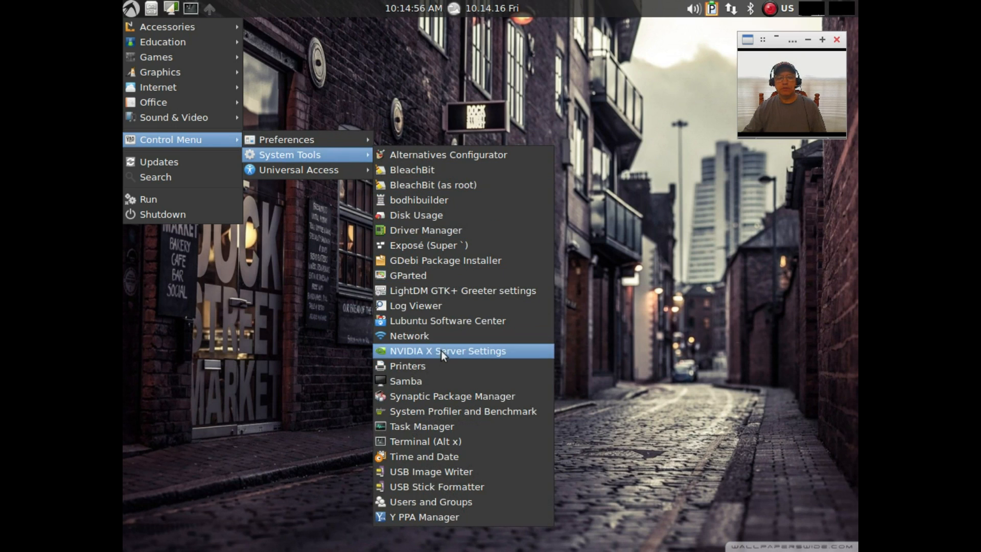
left_click(446, 350)
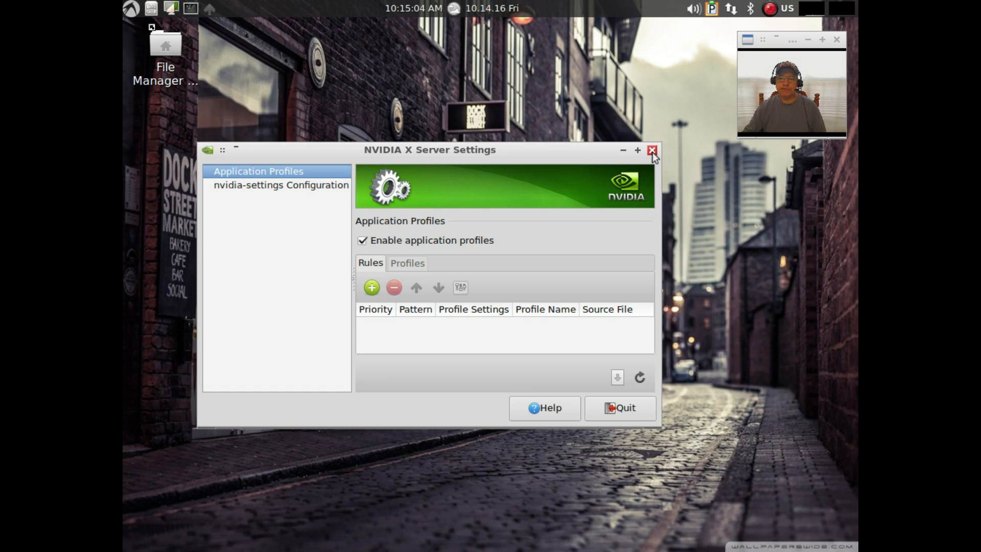
Quit NVIDIA X Server Settings, confirming in the 'Really quit?' dialog.
left_click(651, 150)
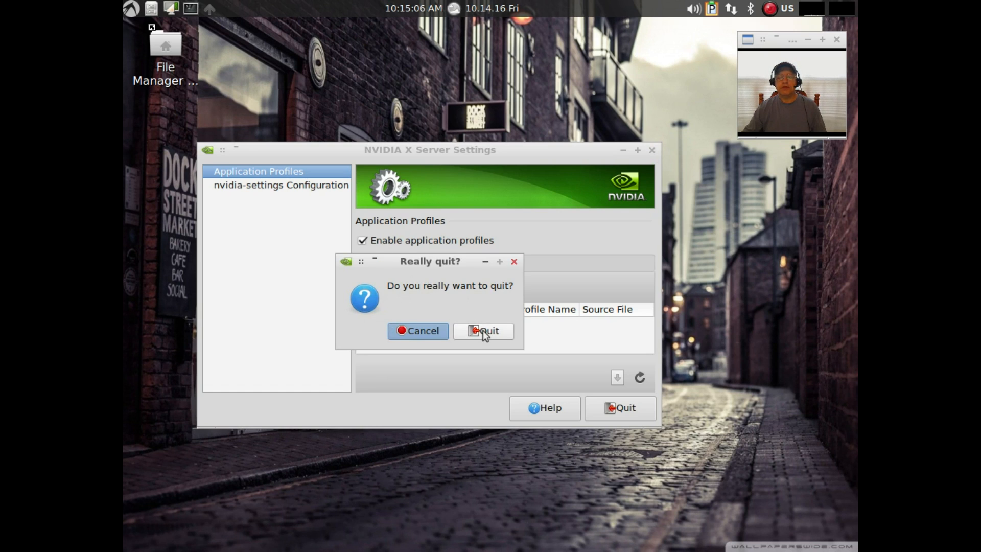
left_click(488, 330)
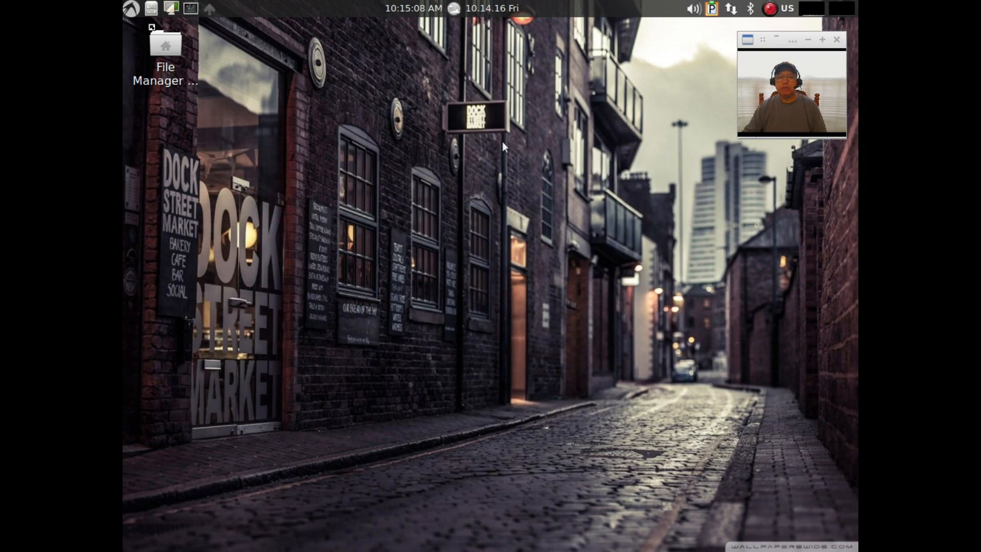
Launch Driver Manager from System Tools and submit the admin password.
left_click(130, 8)
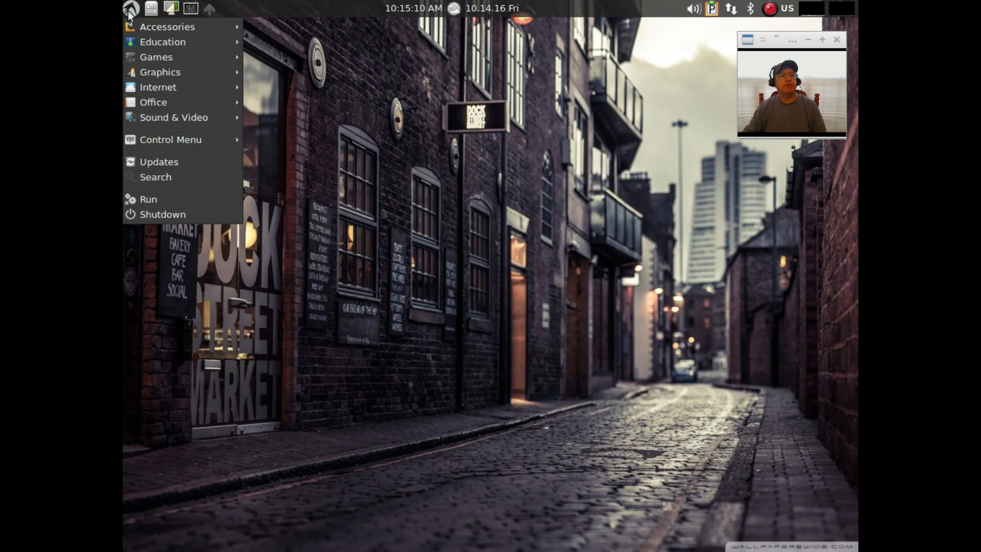
left_click(167, 26)
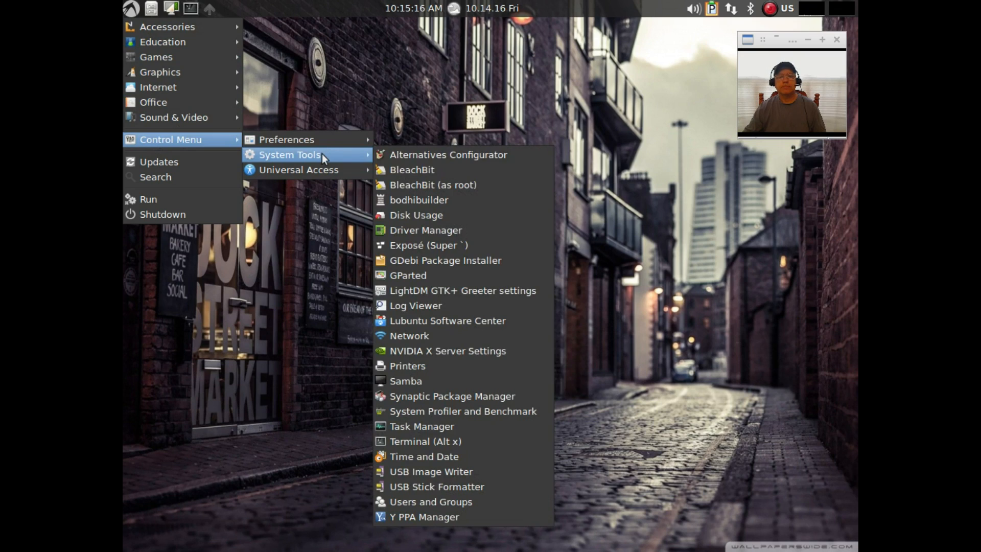
left_click(426, 229)
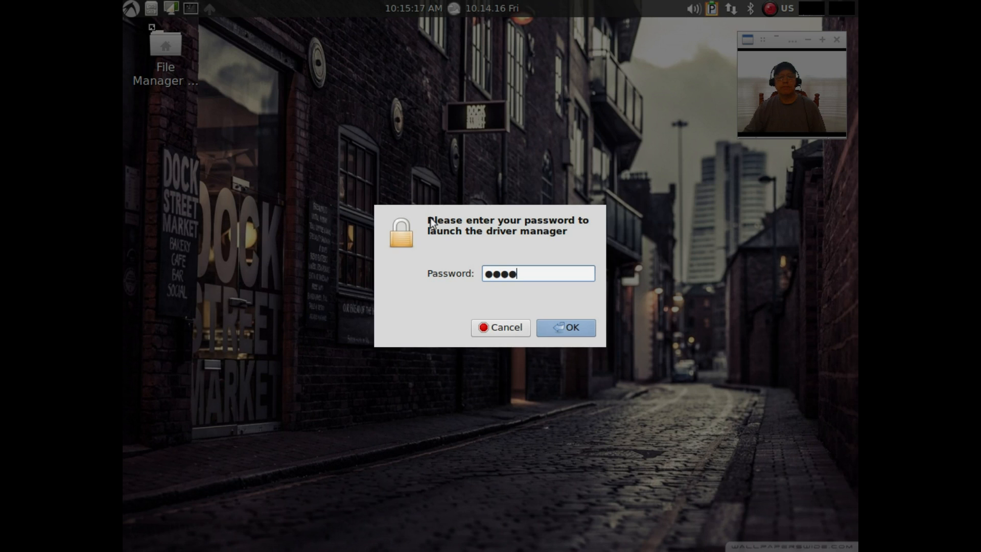
left_click(564, 327)
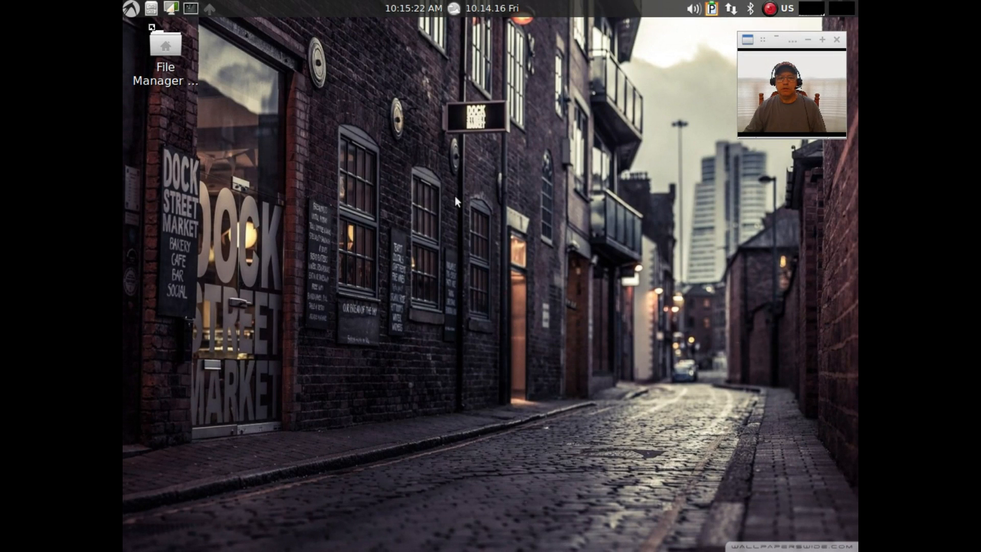
mouse_move(494, 217)
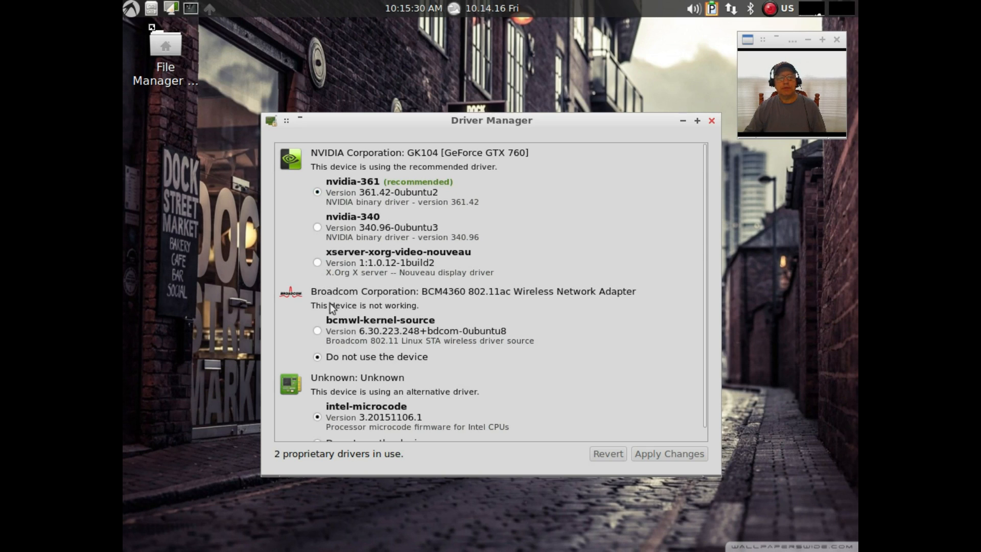
Apply bcmwl-kernel-source for the Broadcom adapter and close Driver Manager.
left_click(317, 330)
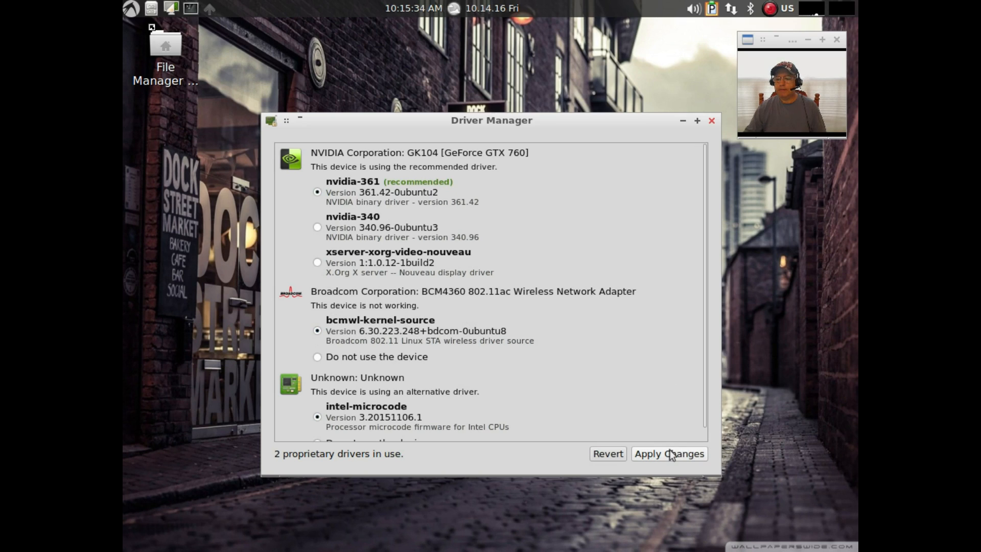
left_click(668, 453)
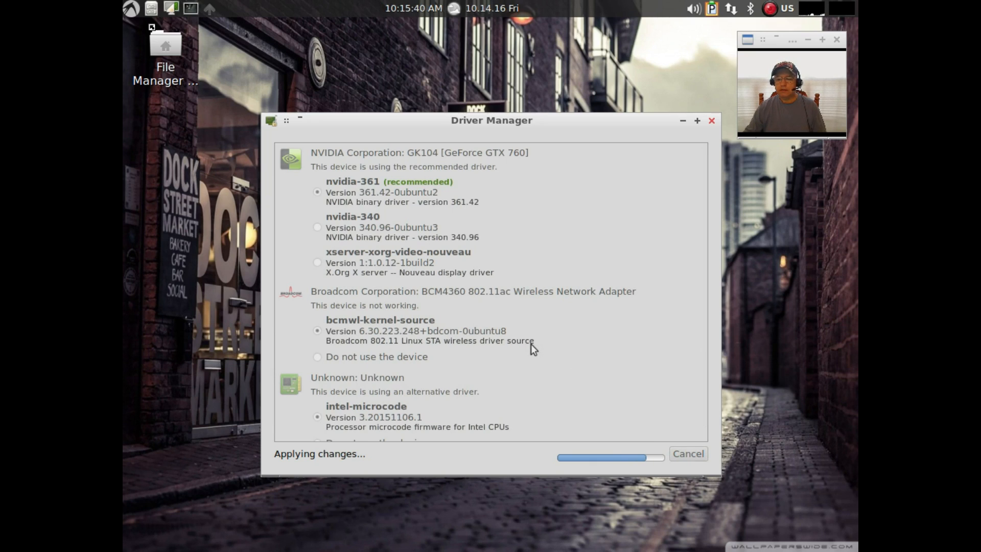
mouse_move(456, 318)
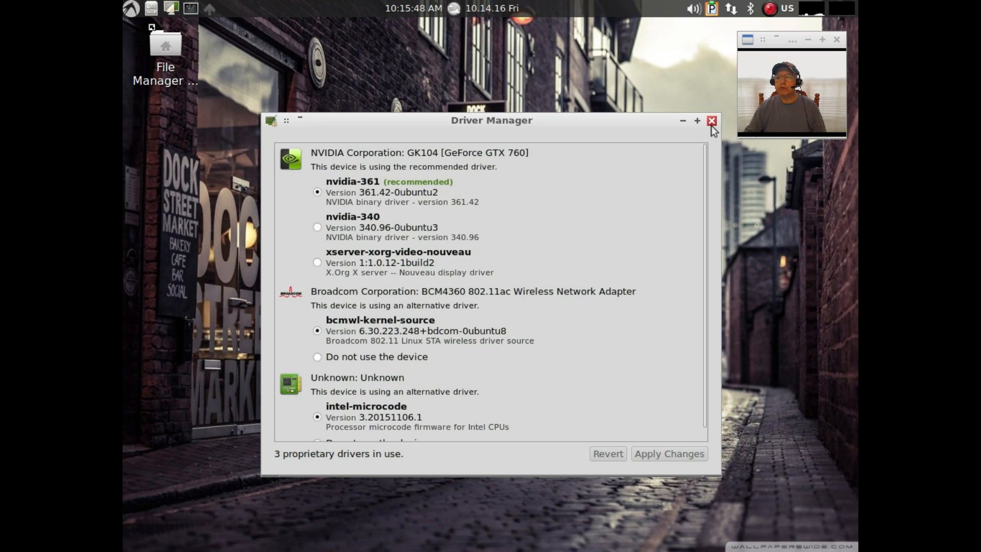
left_click(711, 121)
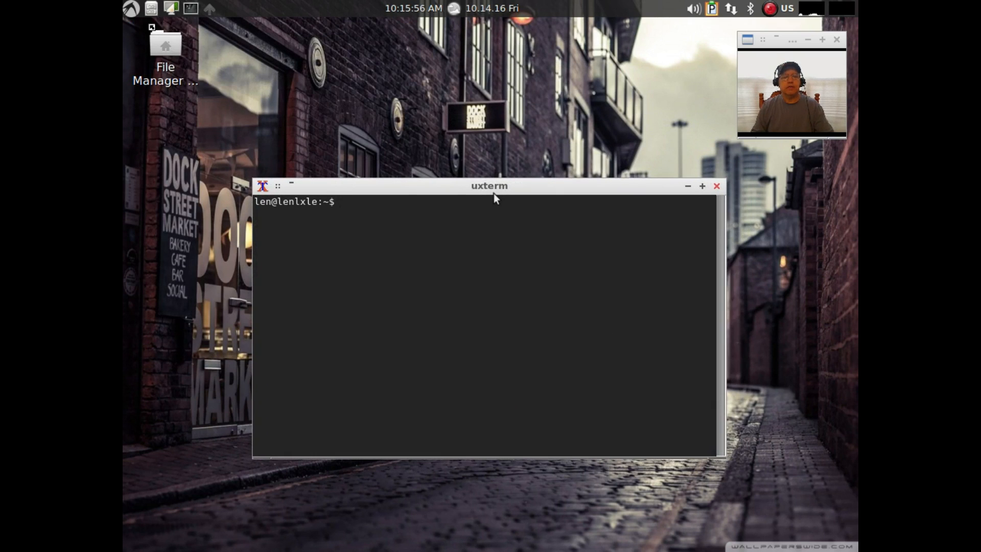
Run sudo nvidia-xconfig with the admin password, then close the terminal.
type("sudo")
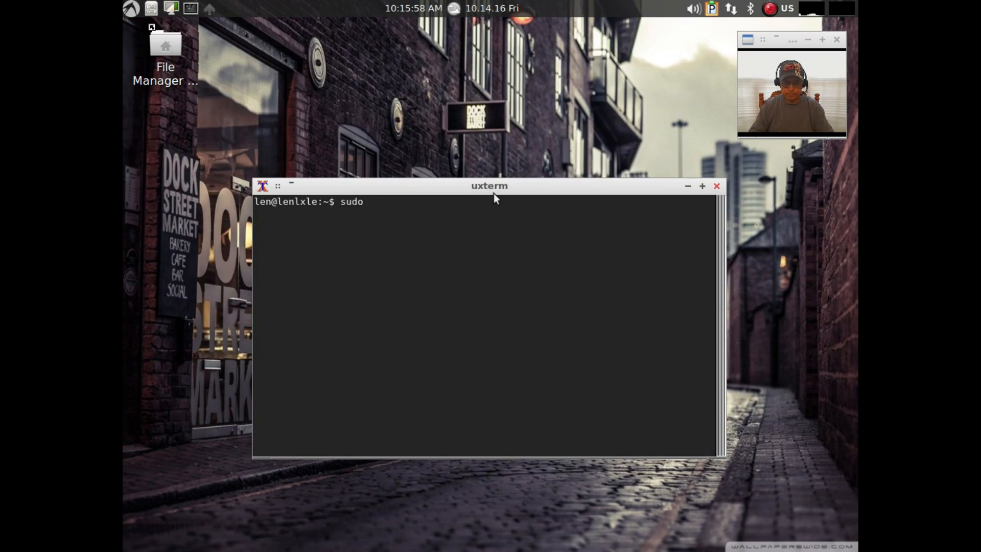
type("nvidia-")
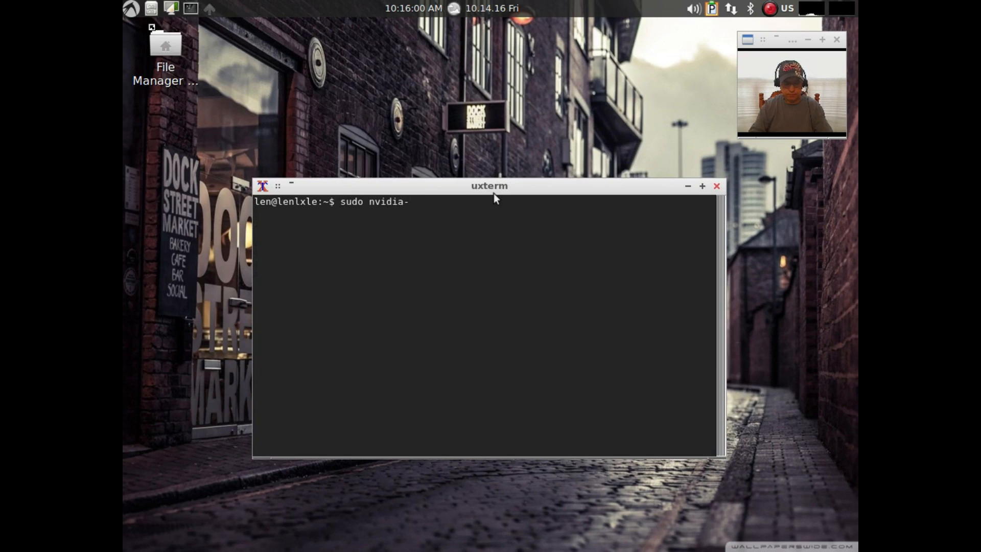
type("xconfi")
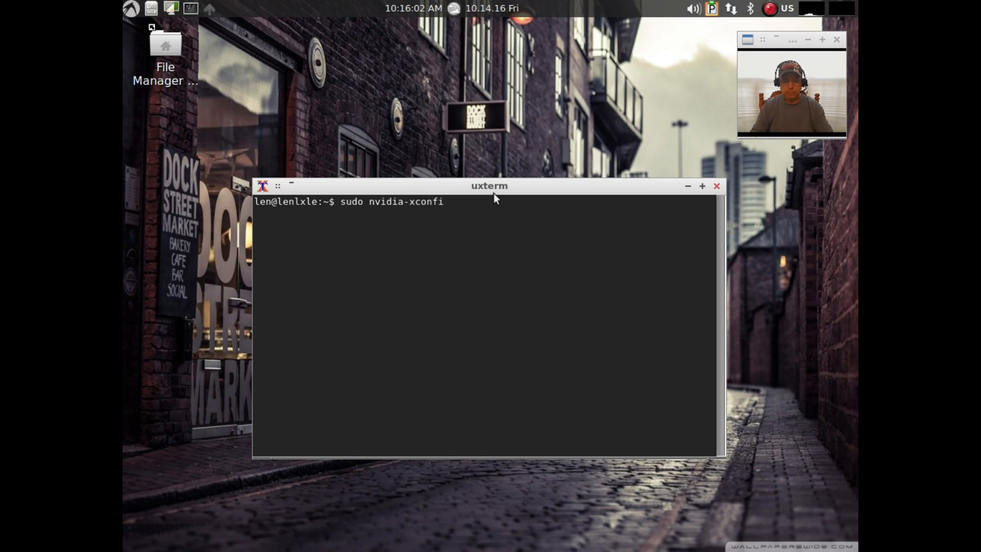
key("Return")
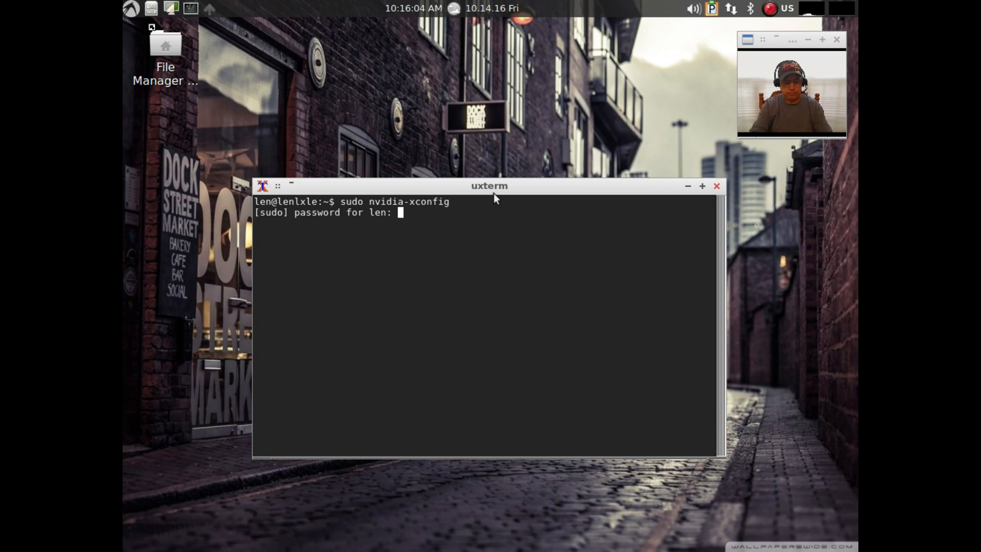
key("Return")
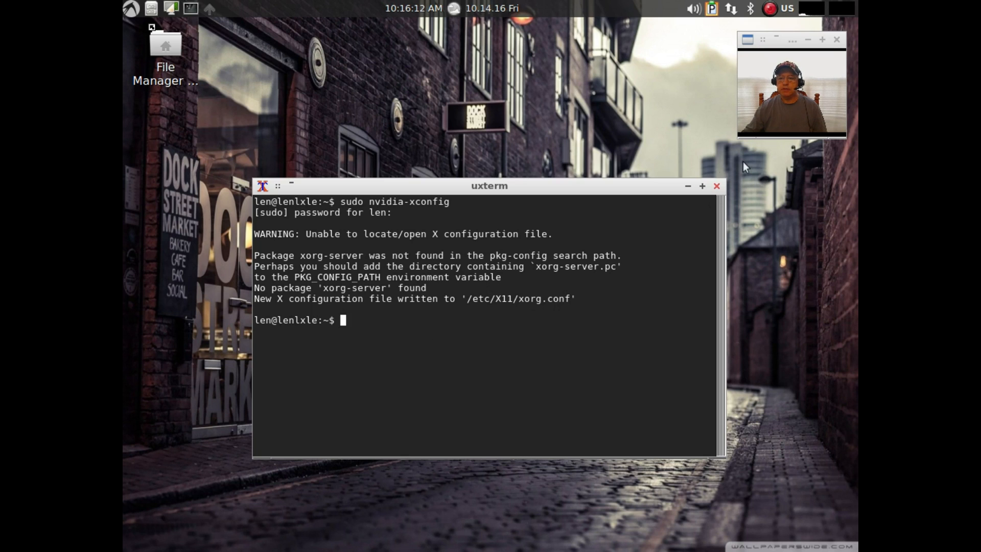
left_click(716, 186)
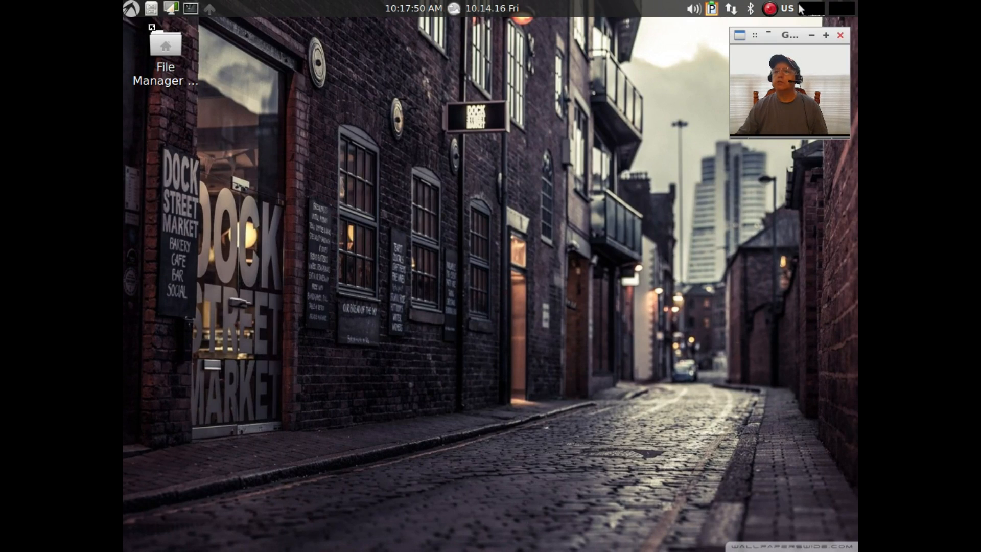
left_click(730, 8)
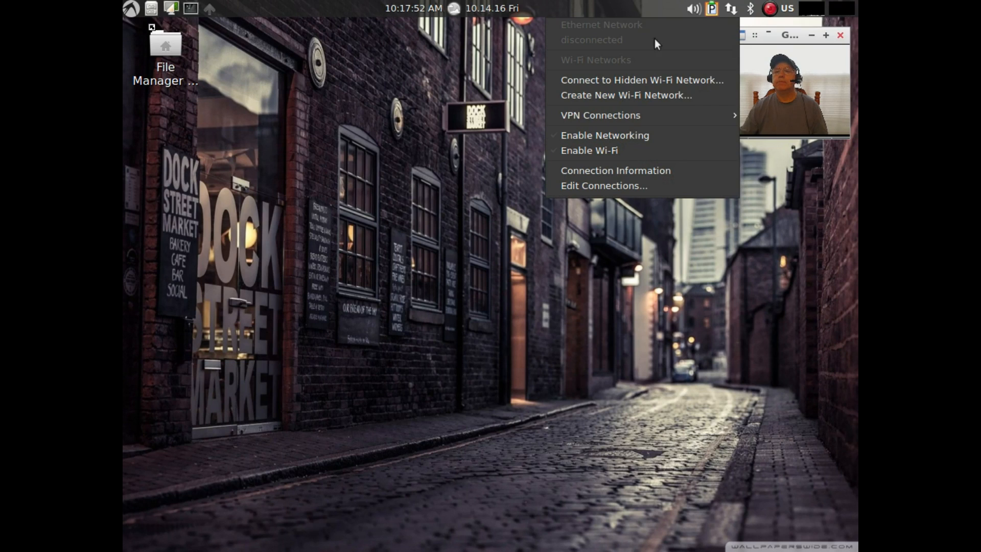
mouse_move(599, 213)
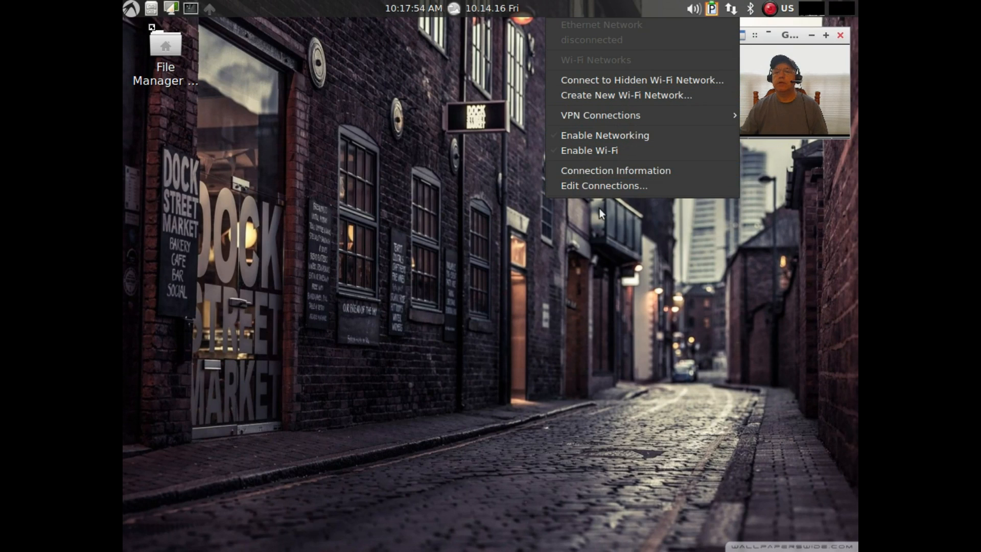
left_click(383, 97)
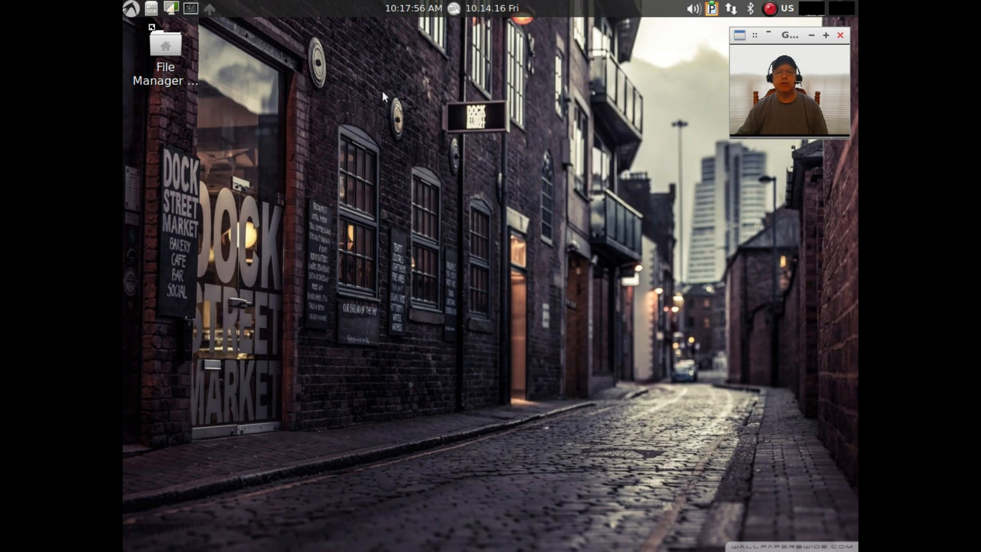
mouse_move(580, 165)
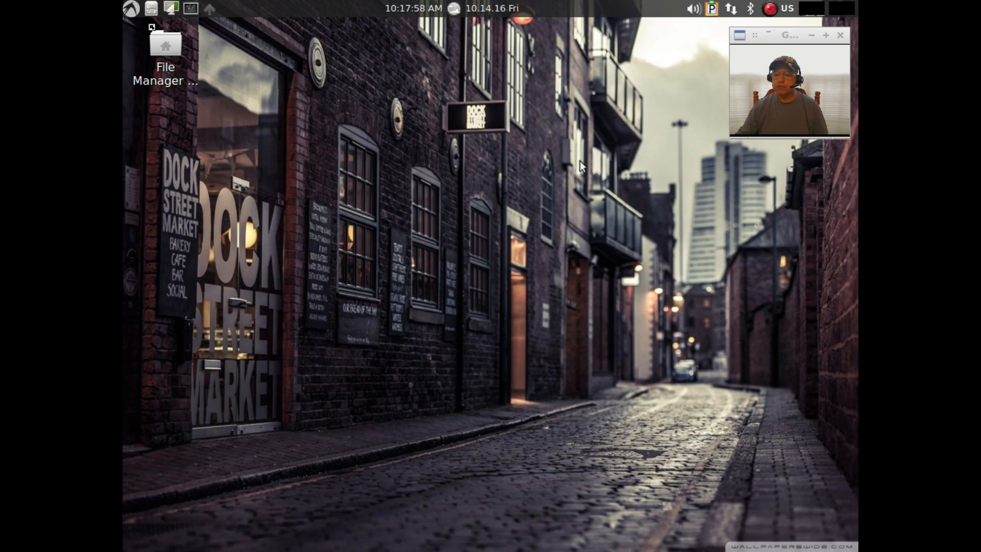
mouse_move(488, 173)
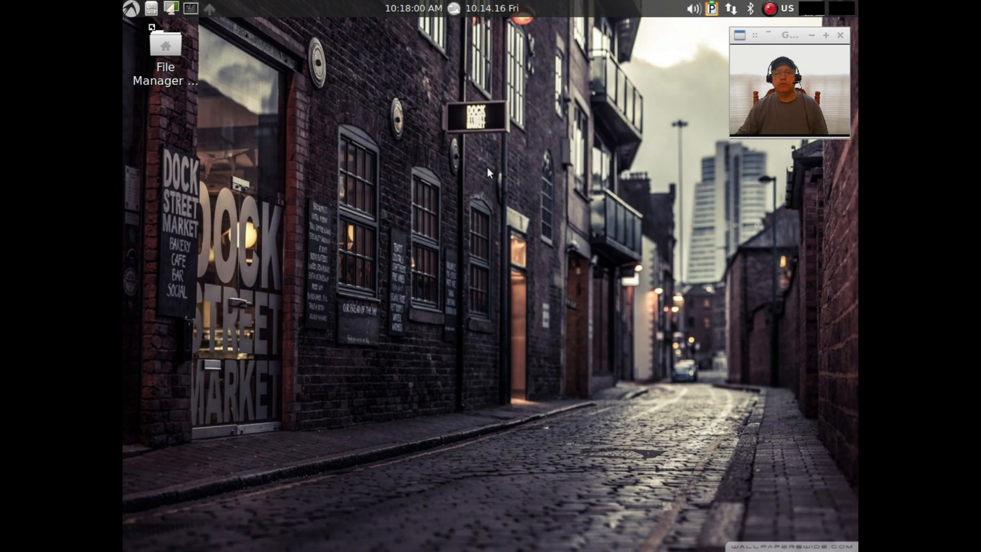
mouse_move(481, 179)
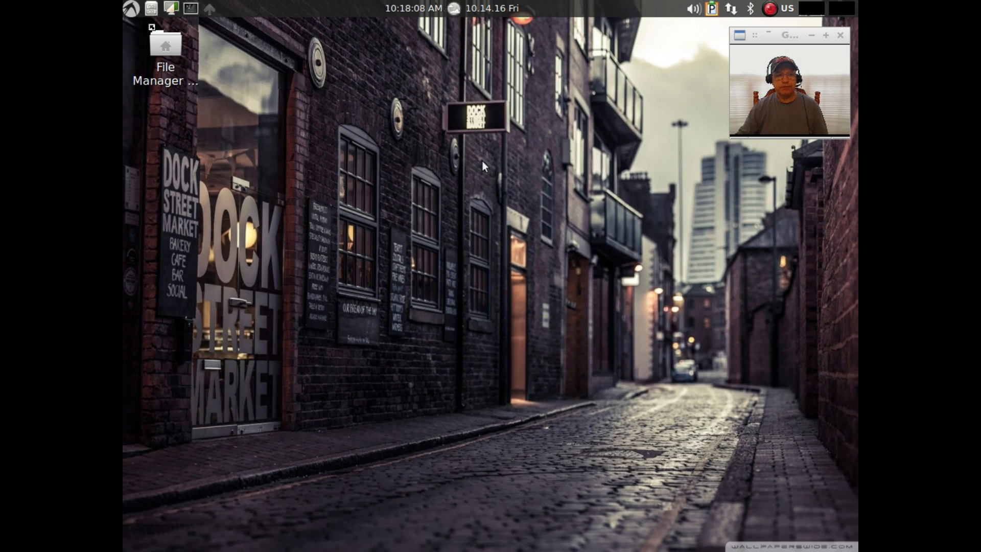
mouse_move(480, 178)
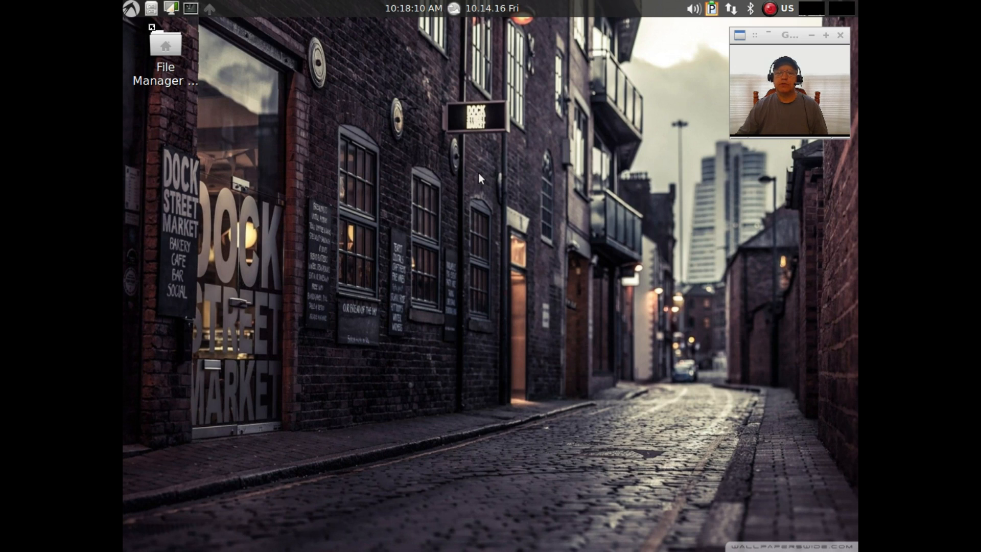